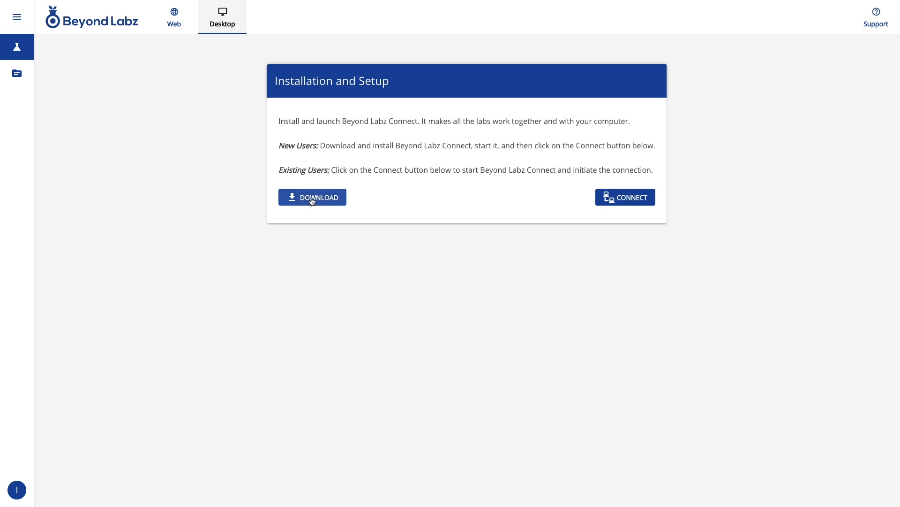
Review the disk space requirements and download the Mac installer for Beyond Labz Connect.
left_click(313, 197)
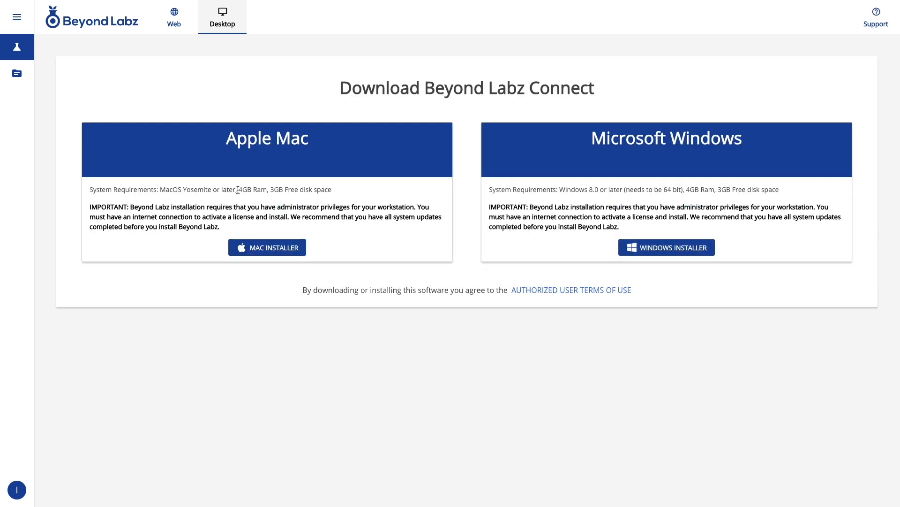
left_click_drag(270, 188, 331, 188)
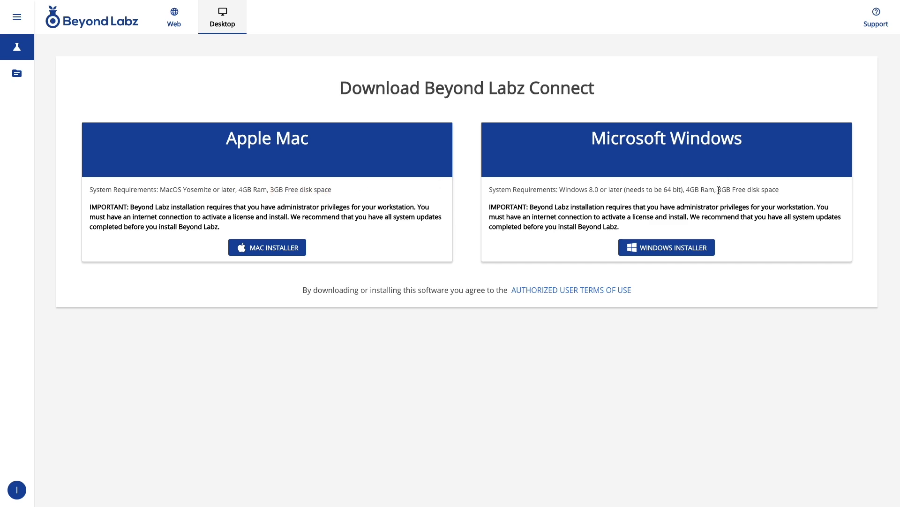
left_click_drag(717, 188, 779, 189)
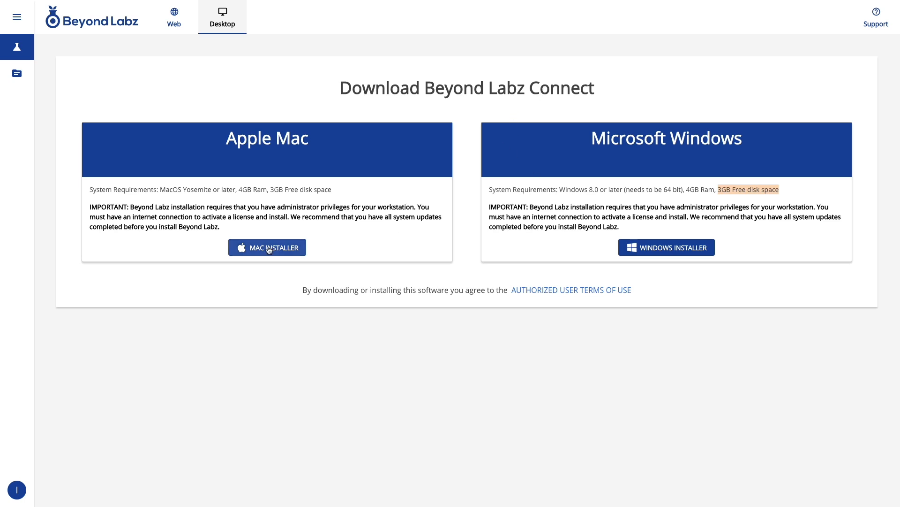
mouse_move(352, 227)
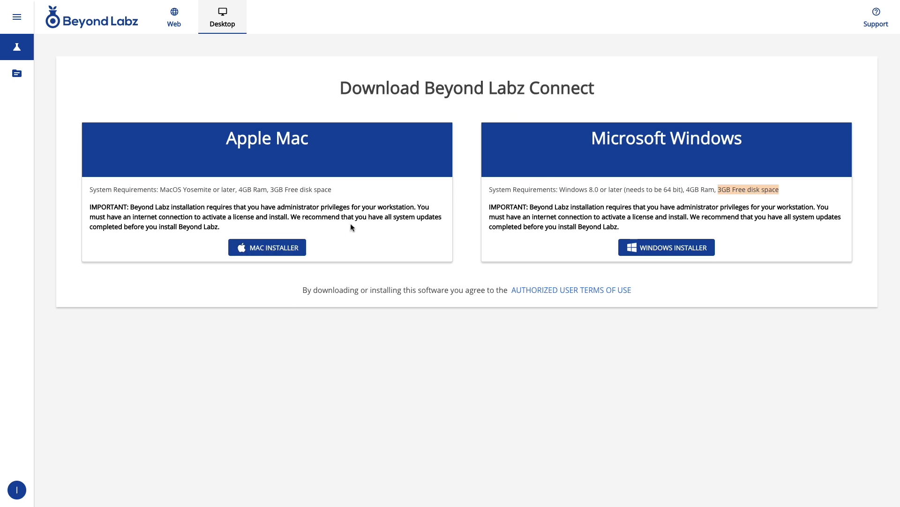
left_click(266, 247)
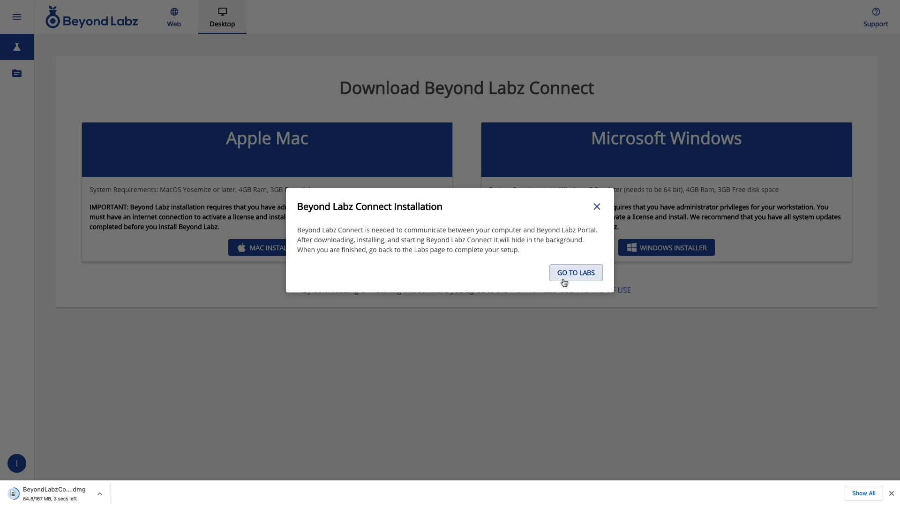
Leave the installation notice via GO TO LABS to return to Installation and Setup.
left_click(575, 272)
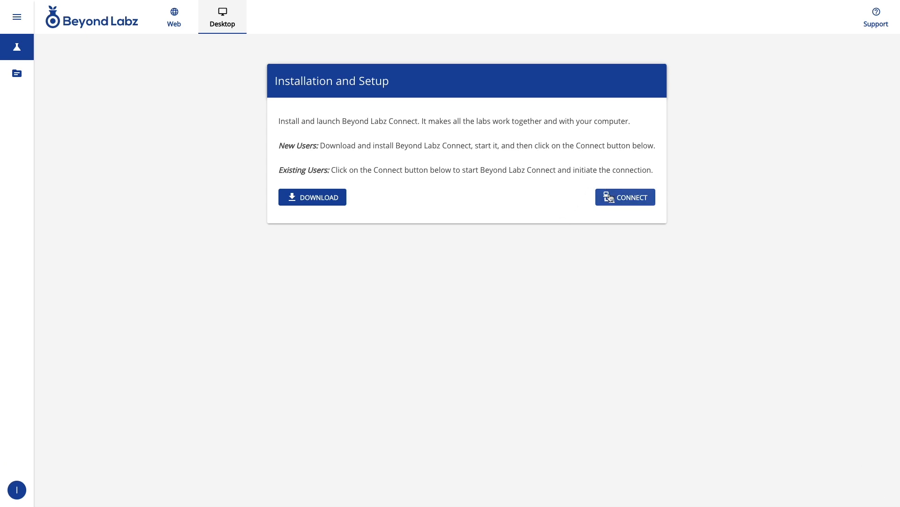
Connect the portal, always allowing this site to launch BeyondLabzConnect3.
left_click(625, 197)
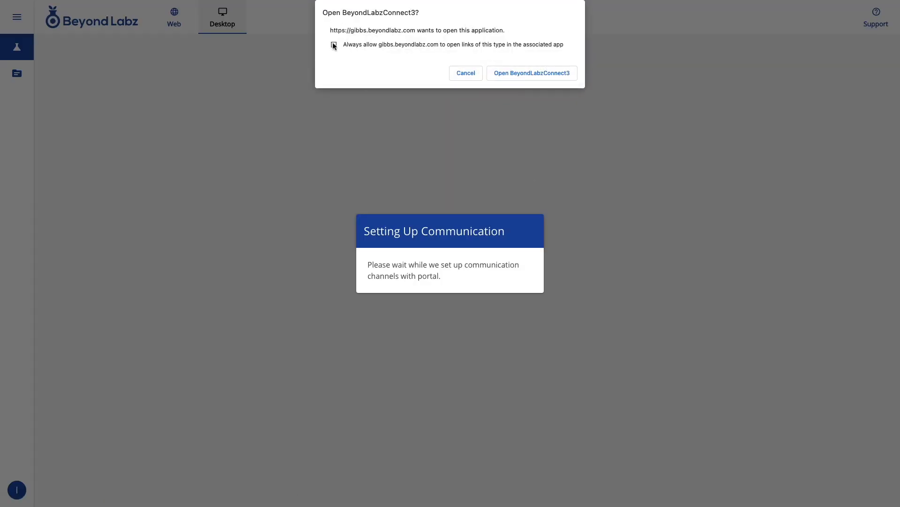
left_click(334, 44)
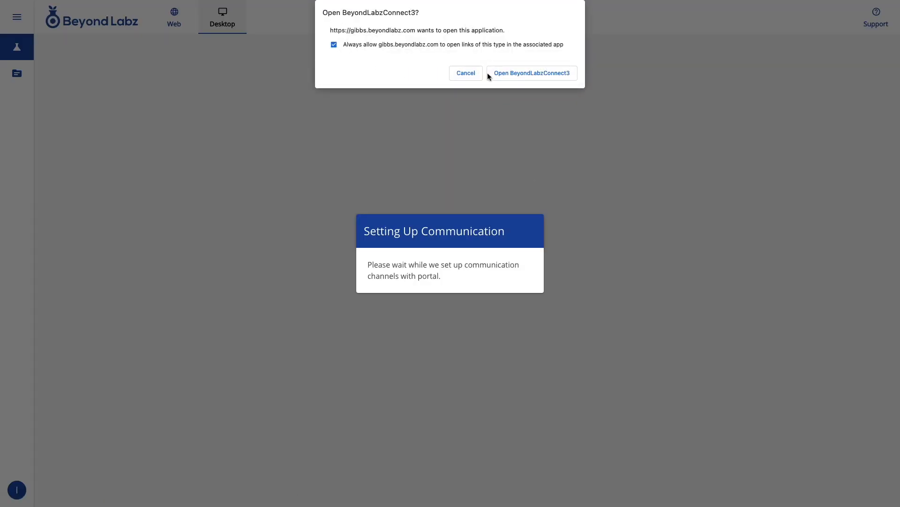
left_click(530, 73)
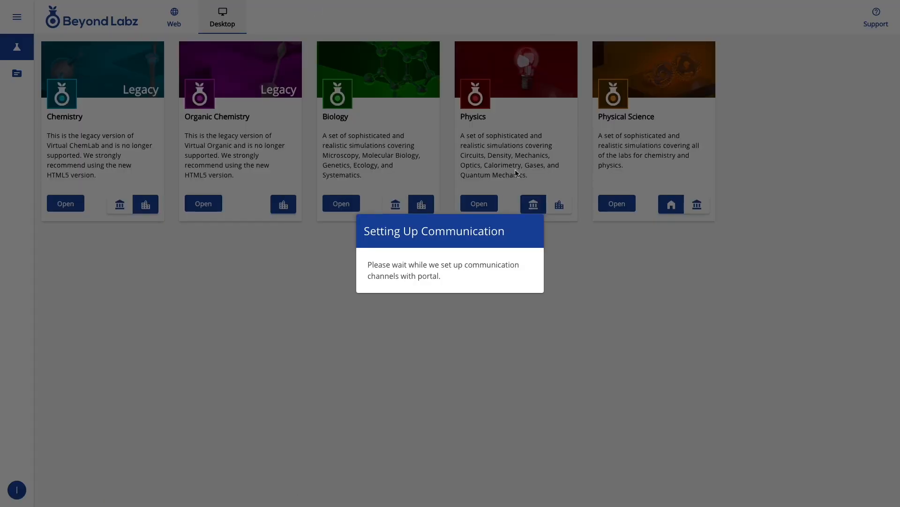
mouse_move(261, 268)
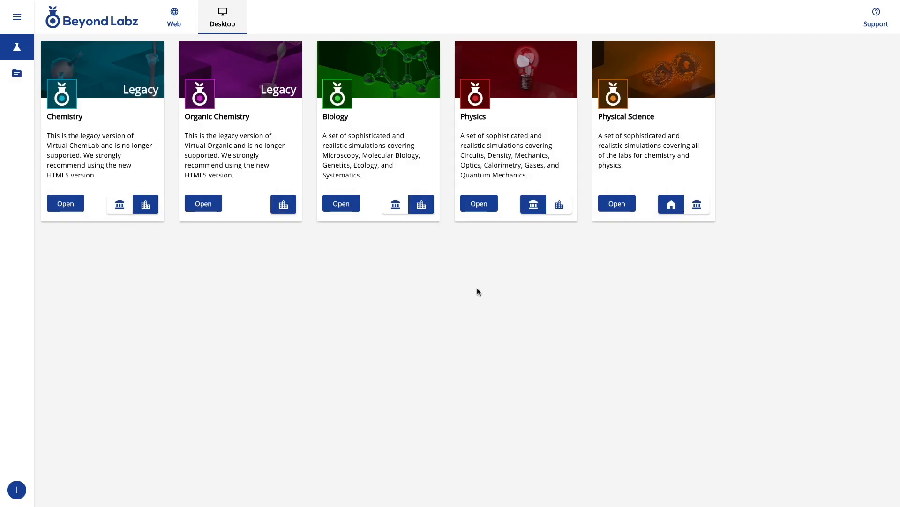
mouse_move(427, 235)
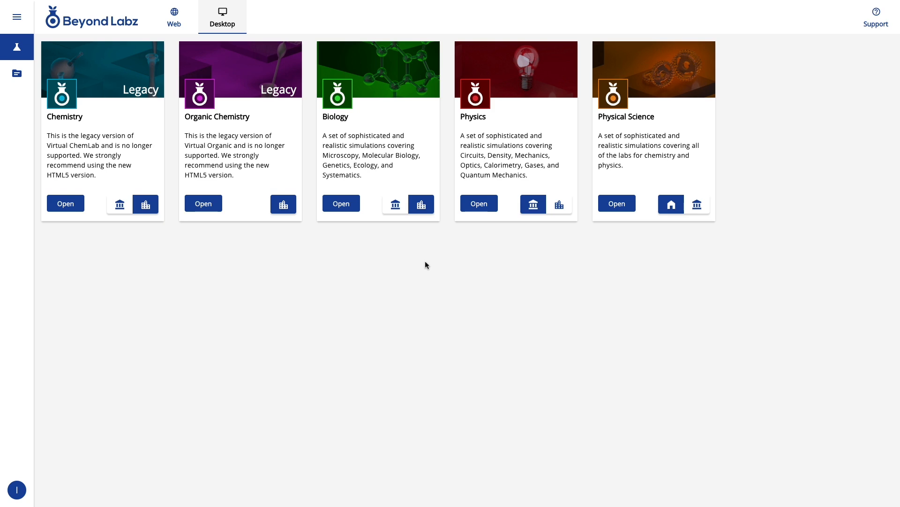
mouse_move(653, 229)
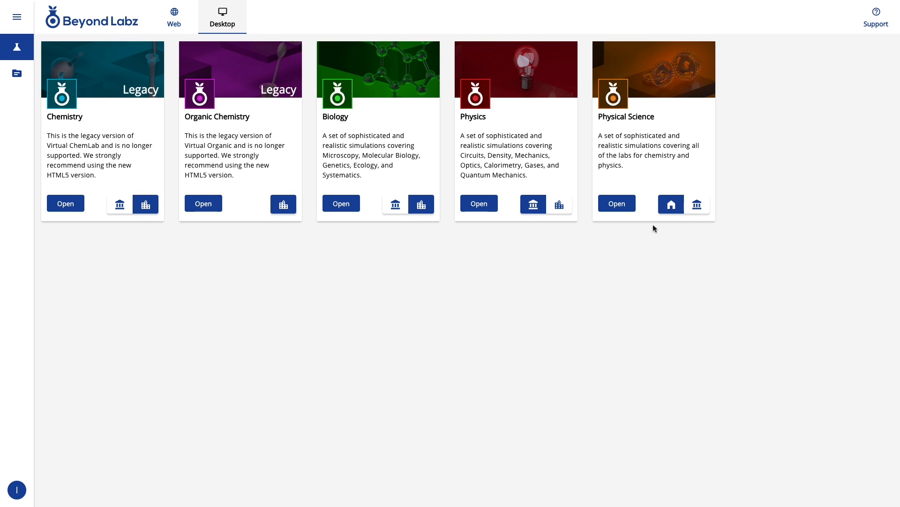
mouse_move(876, 17)
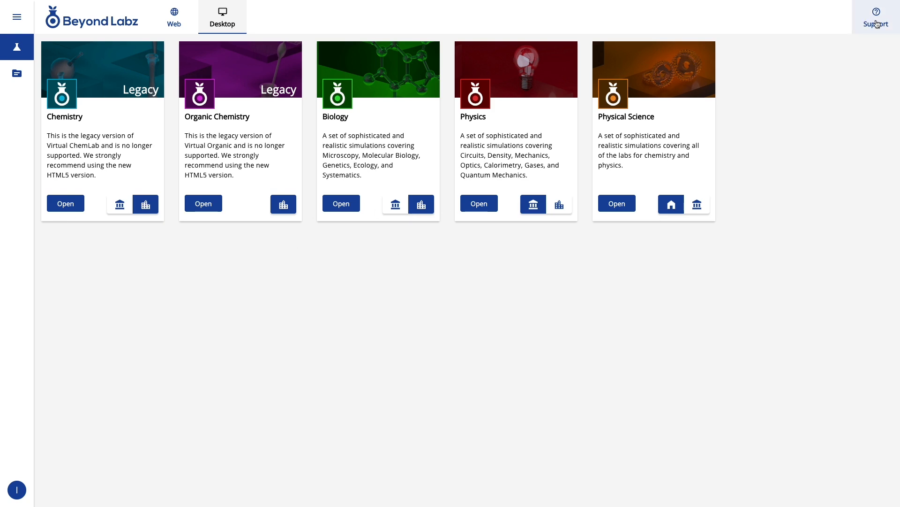
mouse_move(820, 238)
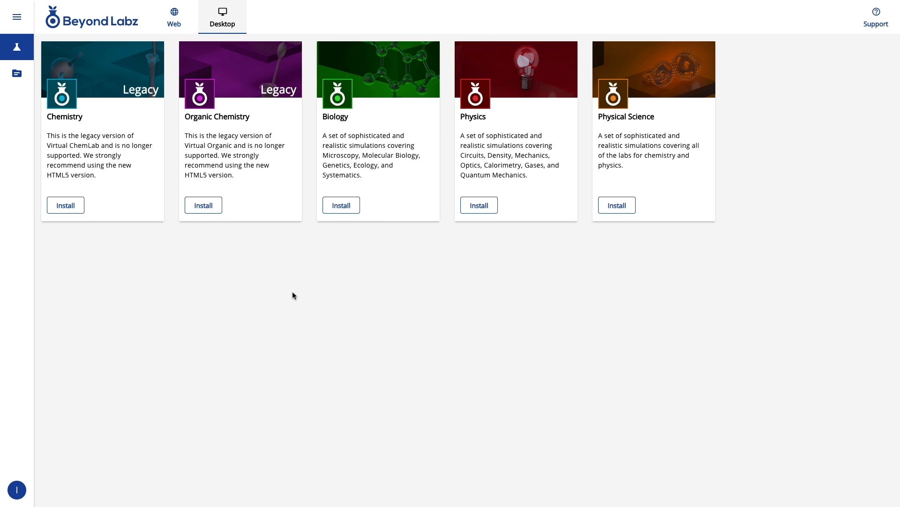
mouse_move(192, 257)
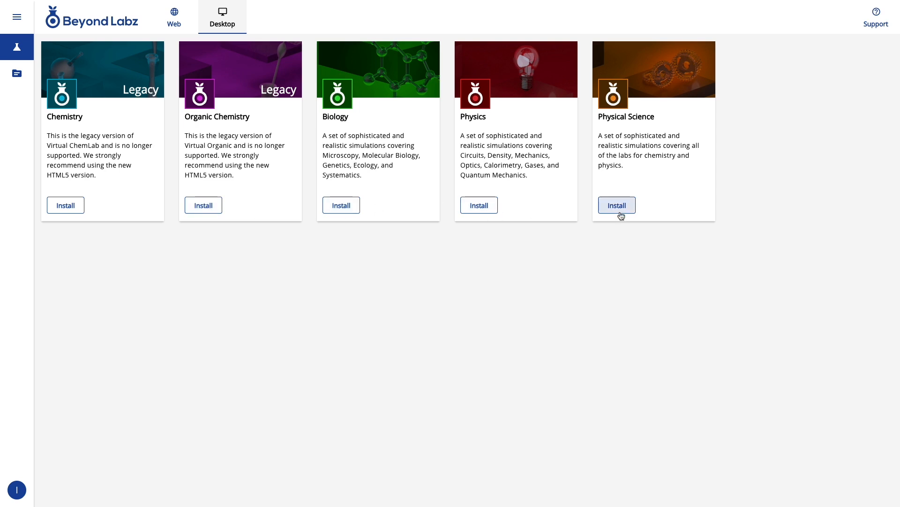
mouse_move(420, 308)
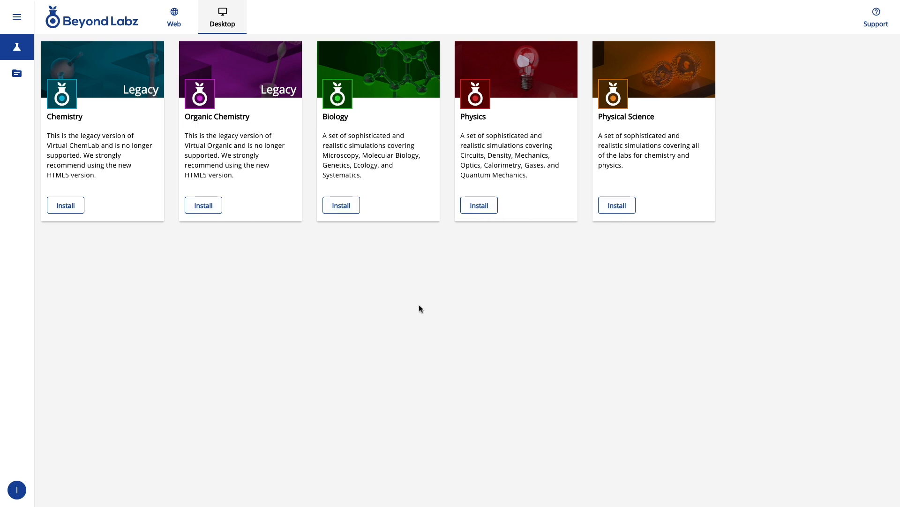
mouse_move(420, 306)
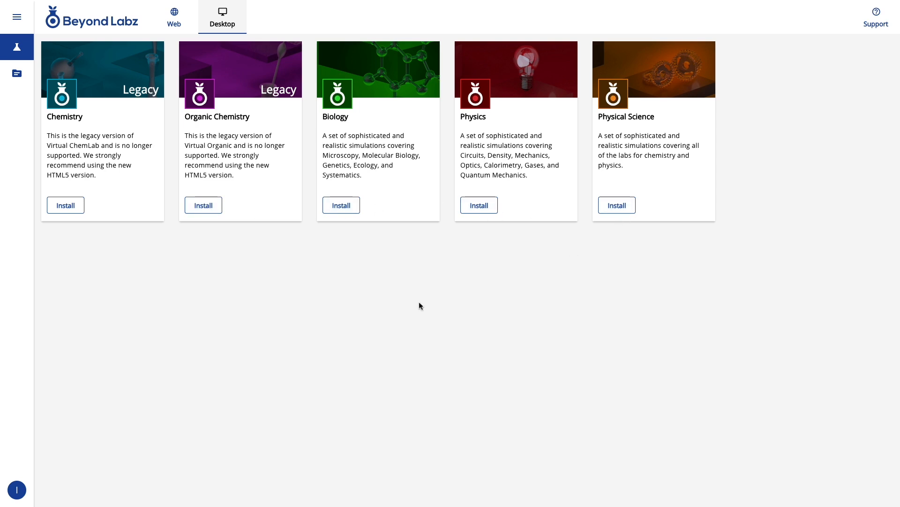
mouse_move(643, 224)
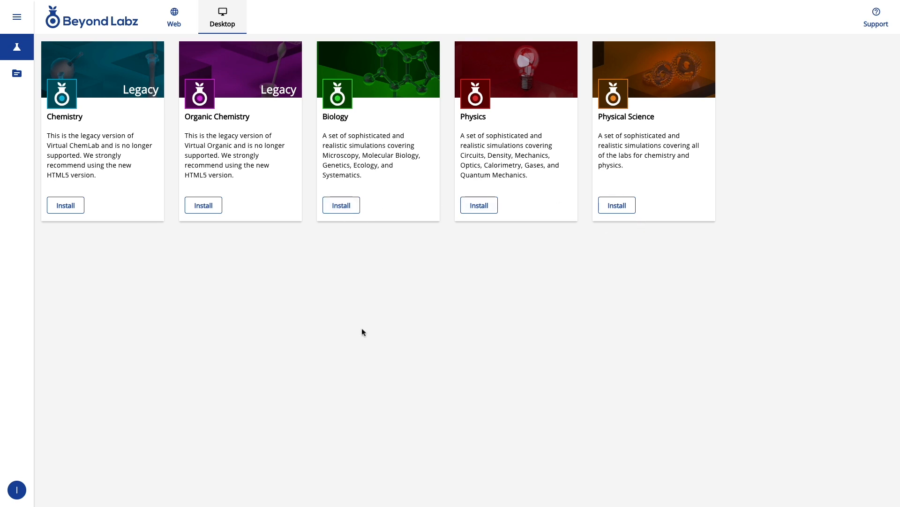
Install the Chemistry desktop lab from its card.
left_click(65, 206)
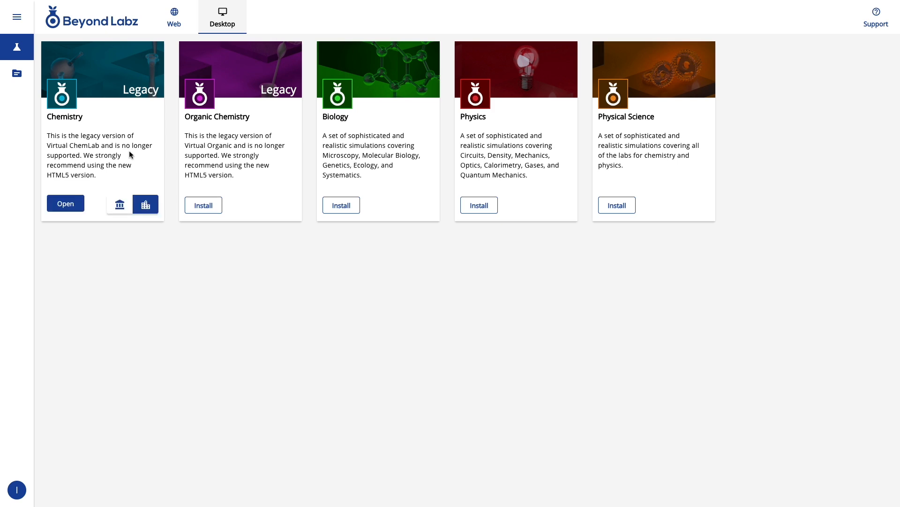
mouse_move(177, 37)
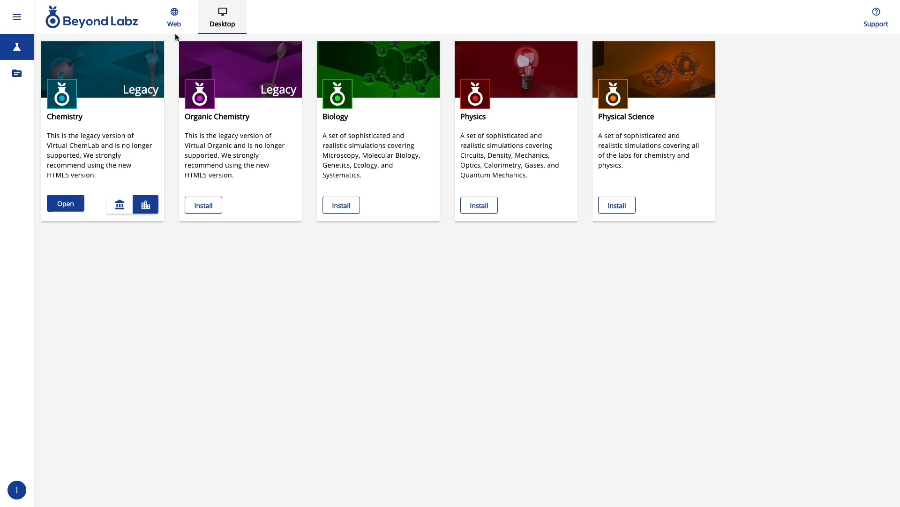
mouse_move(178, 208)
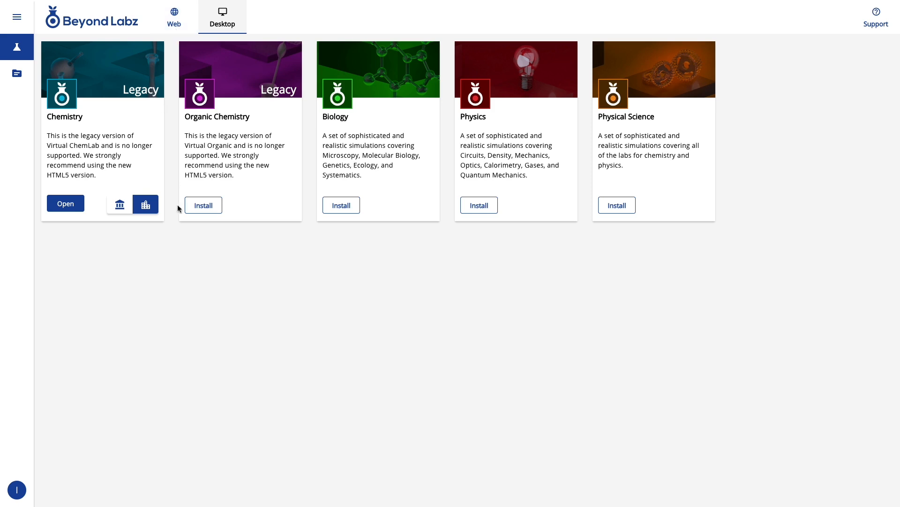
Install the Organic Chemistry, Biology and Physics labs from their cards.
left_click(203, 206)
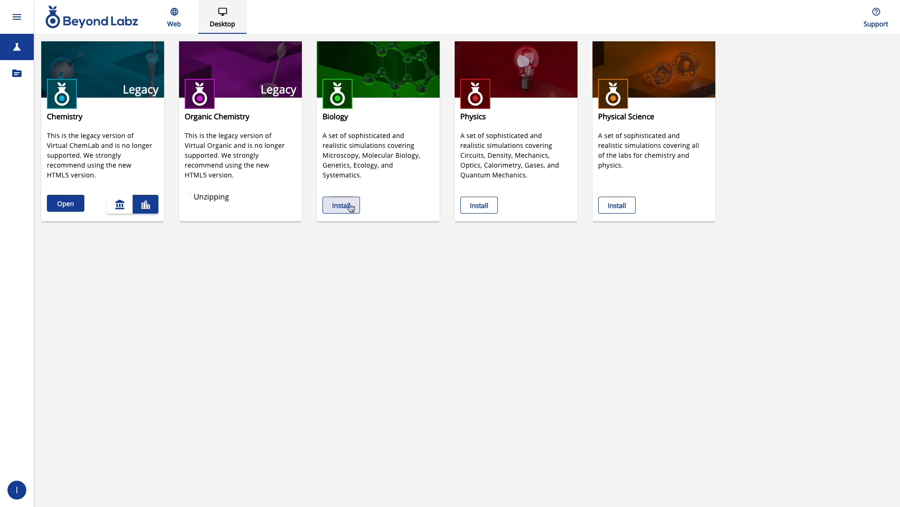
left_click(341, 205)
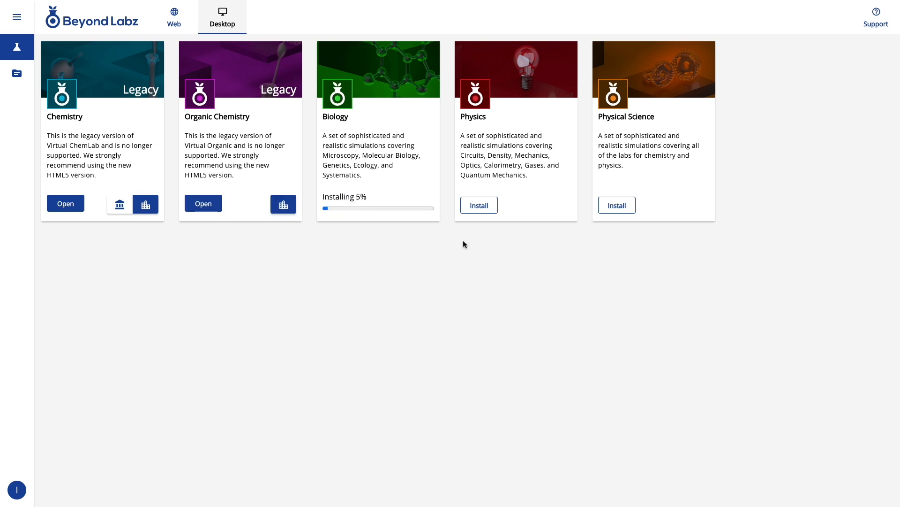
mouse_move(241, 248)
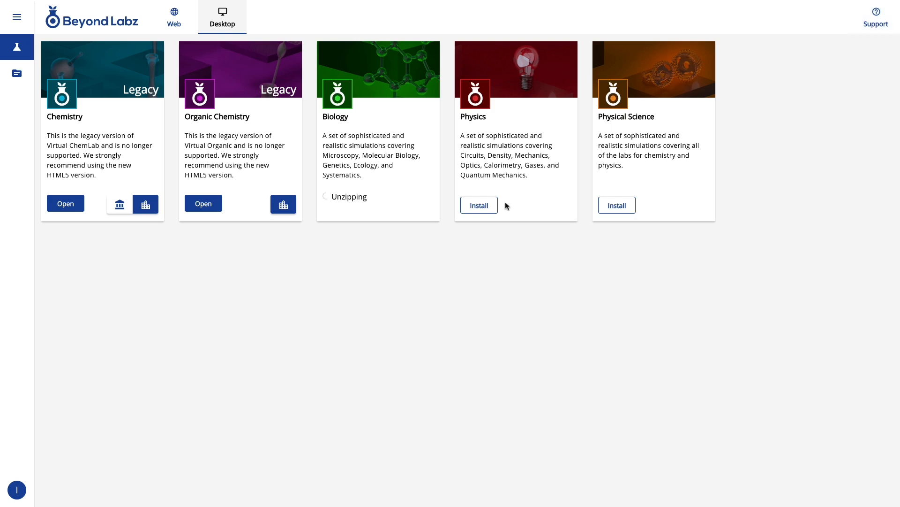
left_click(479, 206)
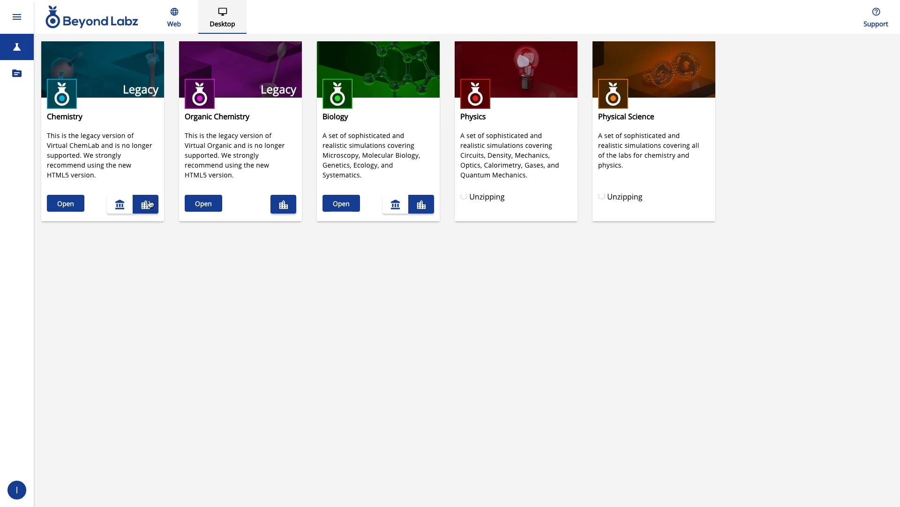
mouse_move(146, 204)
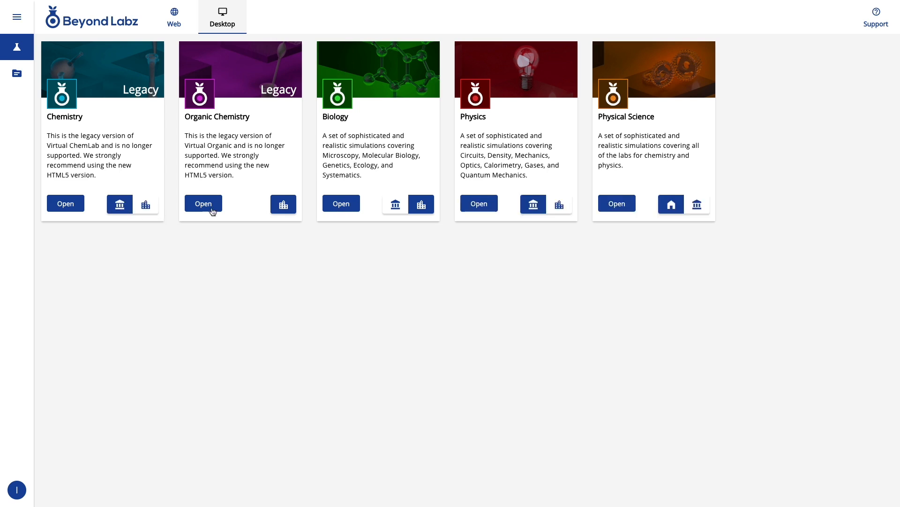
mouse_move(671, 204)
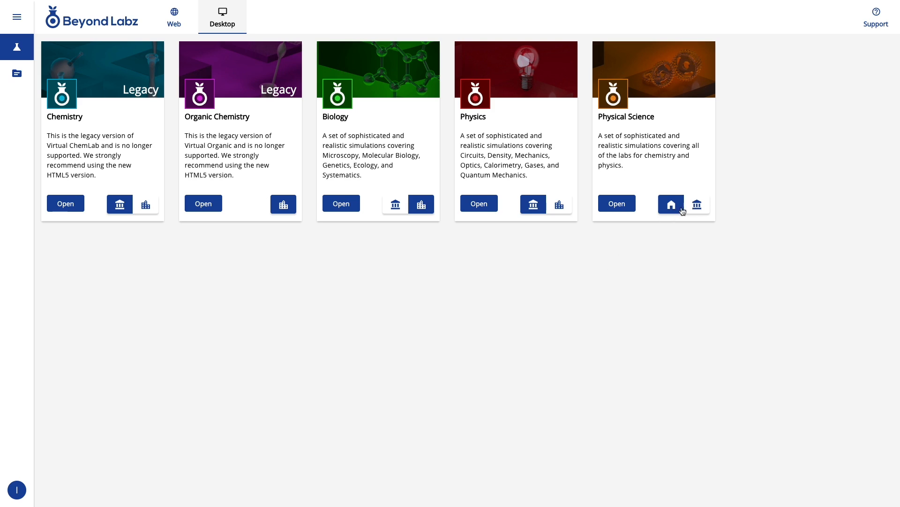
mouse_move(671, 204)
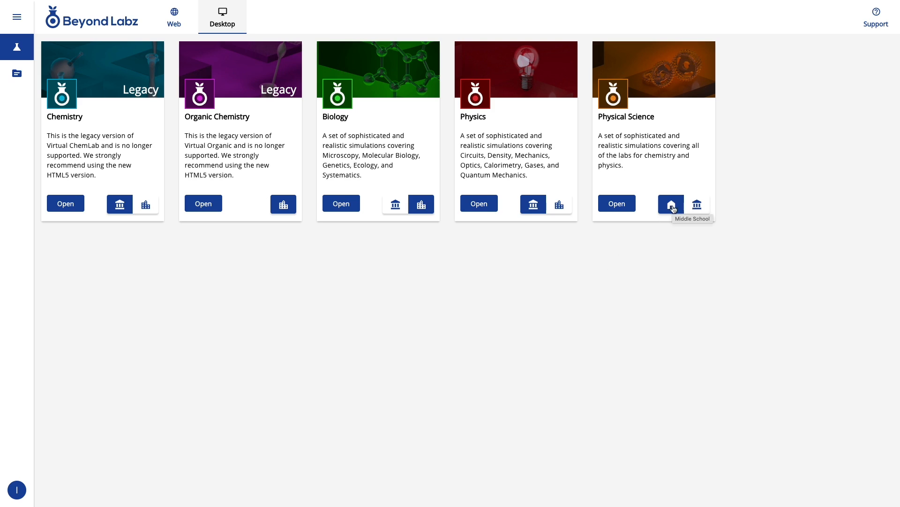
mouse_move(105, 245)
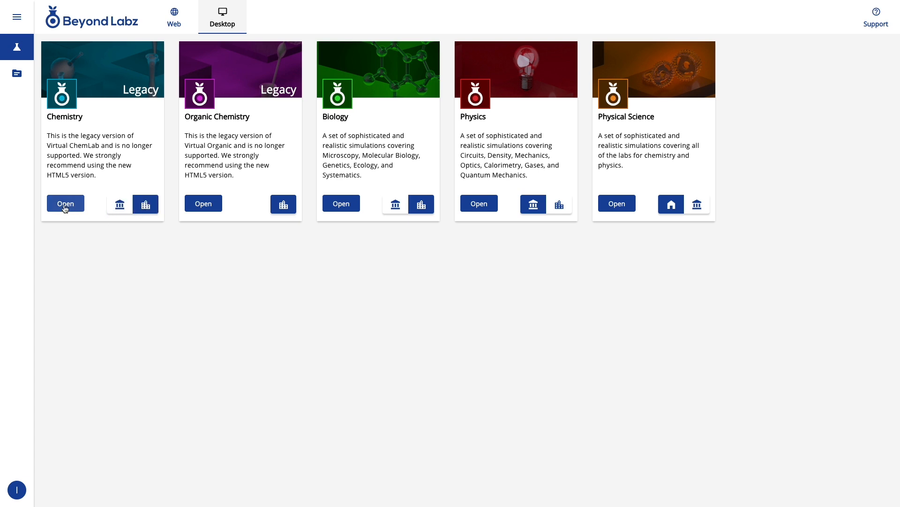
Launch the Chemistry desktop lab, Virtual ChemLab, in its higher-ed version.
left_click(65, 203)
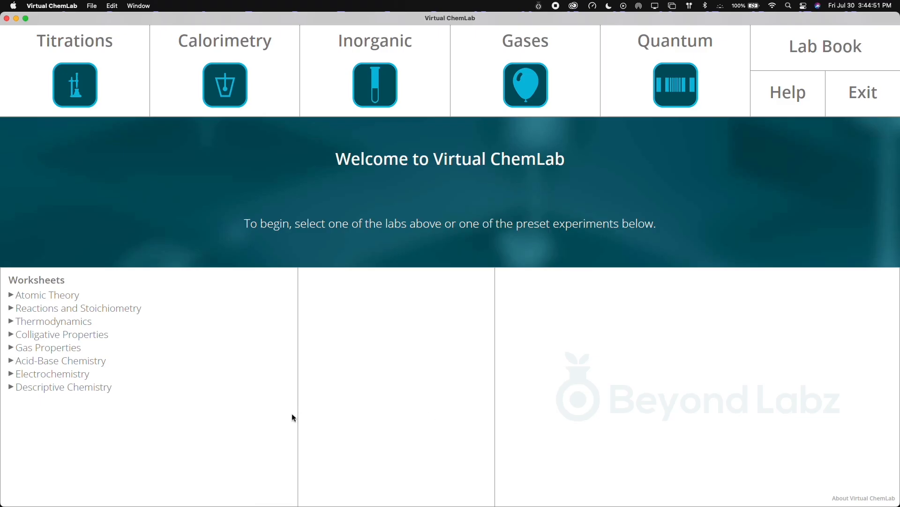
mouse_move(465, 273)
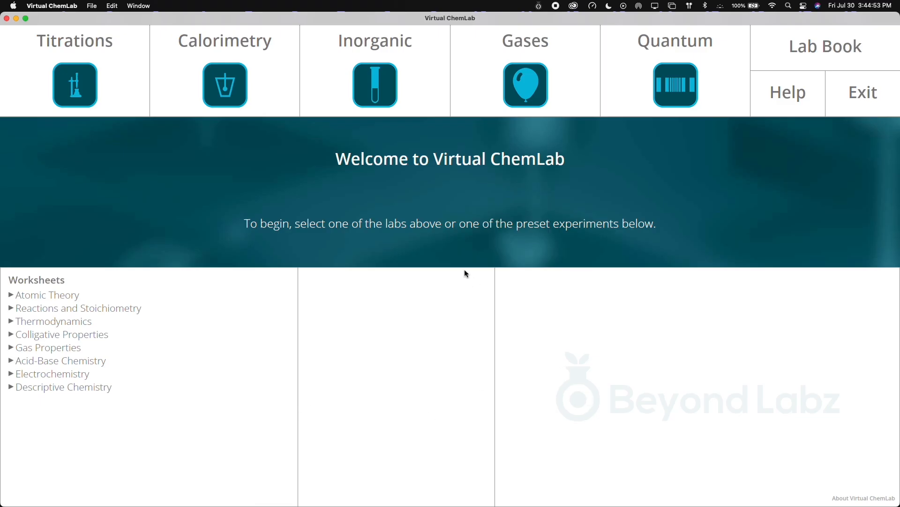
mouse_move(187, 143)
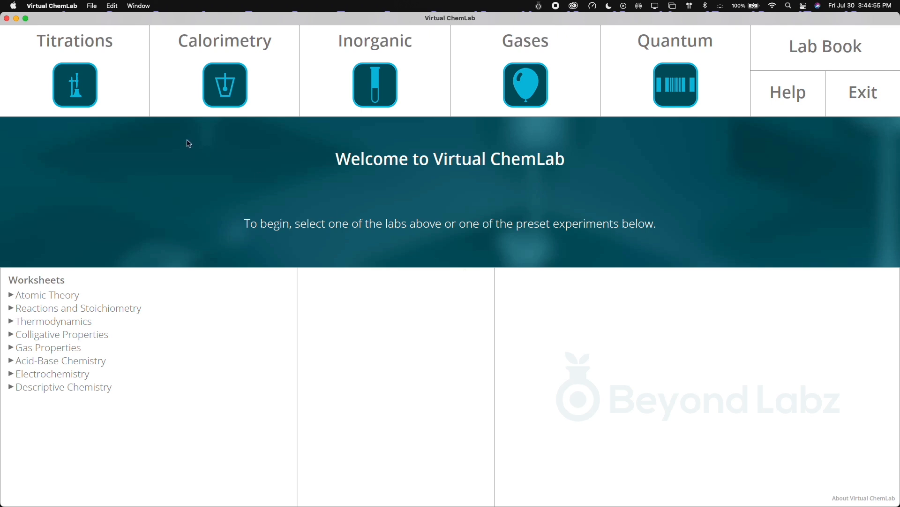
mouse_move(354, 241)
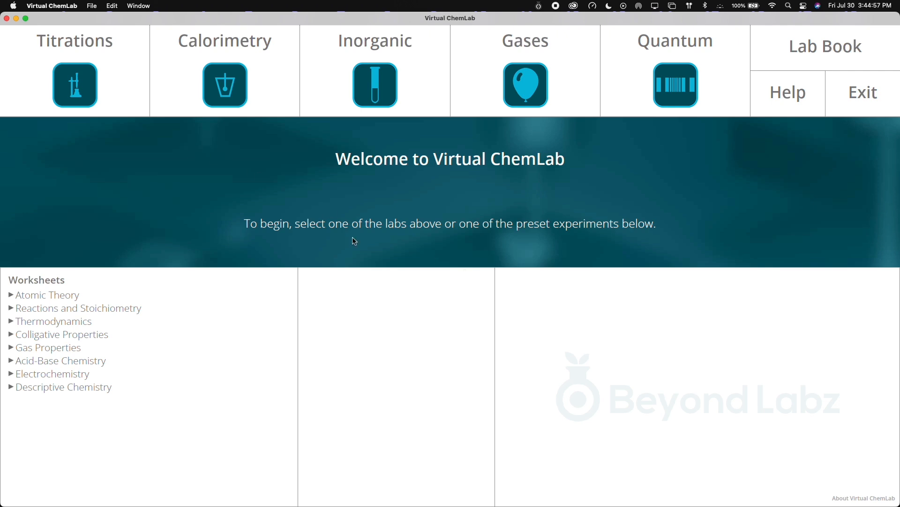
mouse_move(51, 296)
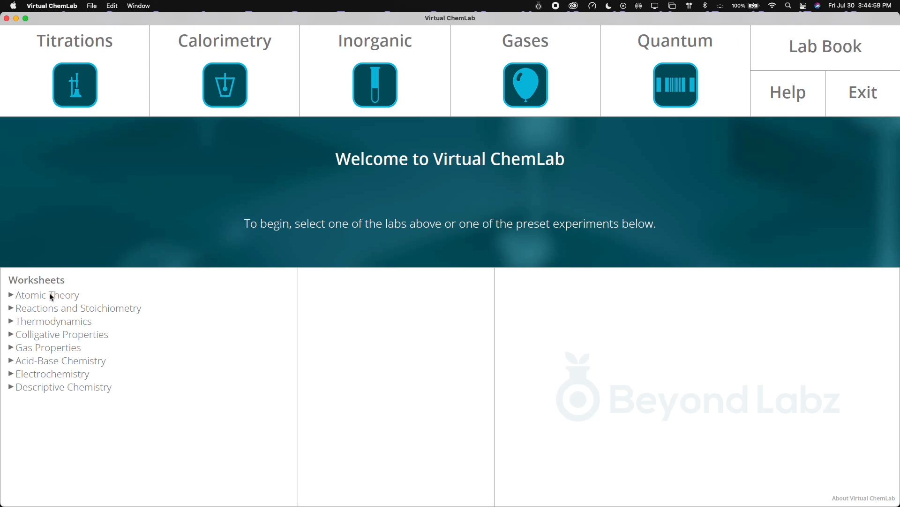
mouse_move(22, 367)
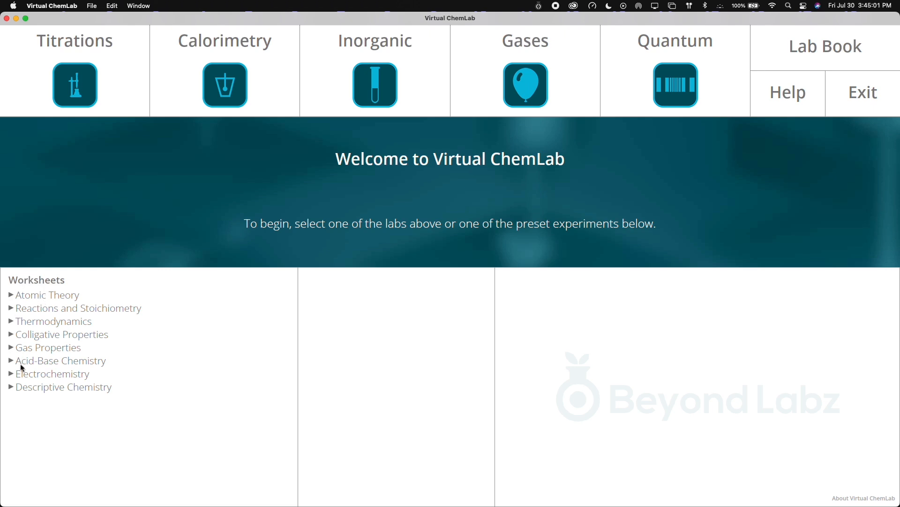
mouse_move(51, 301)
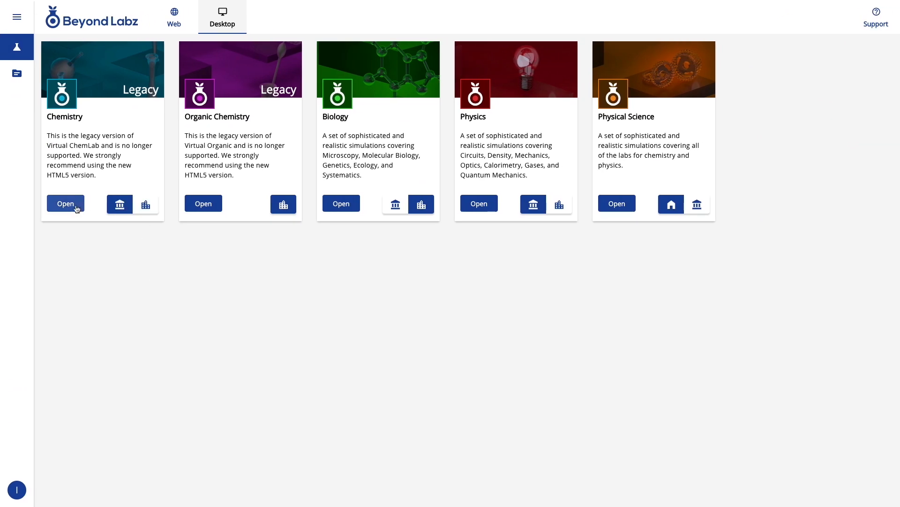
Launch Virtual ChemLab again in its high-school version from the Chemistry card.
left_click(65, 204)
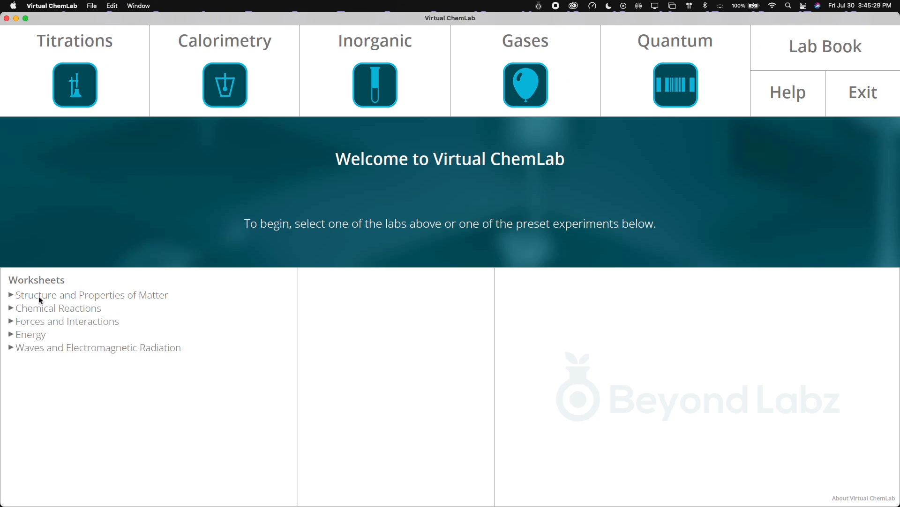
mouse_move(56, 373)
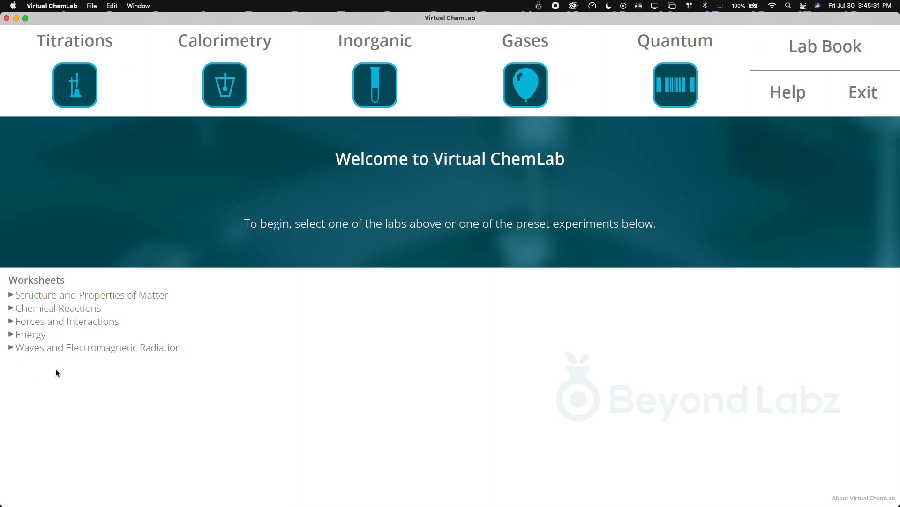
mouse_move(224, 86)
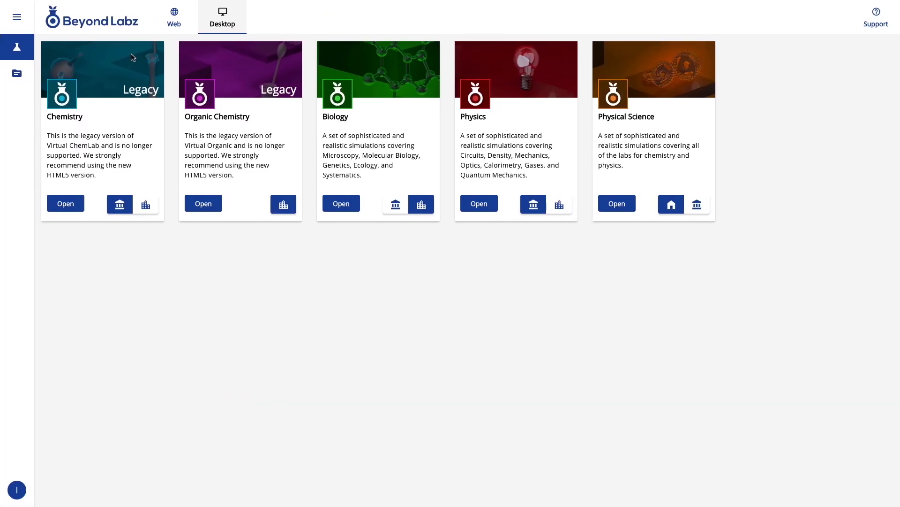
mouse_move(213, 113)
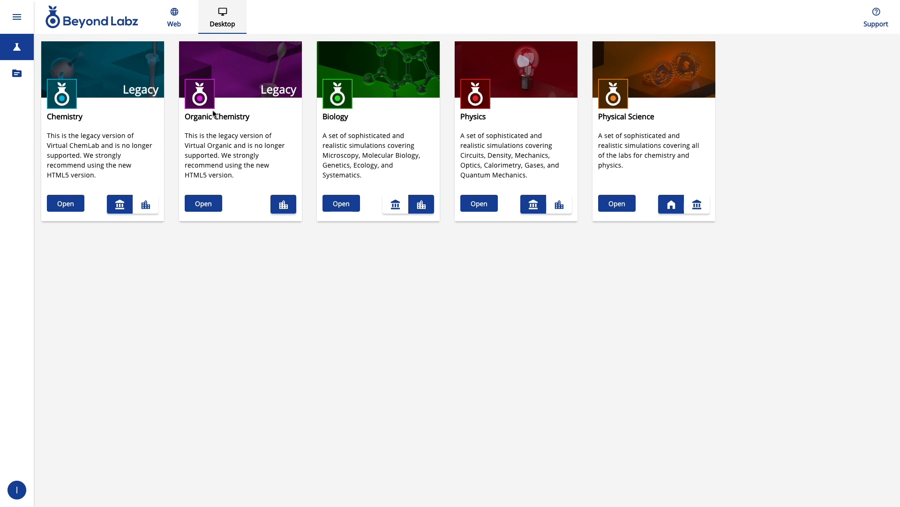
mouse_move(222, 192)
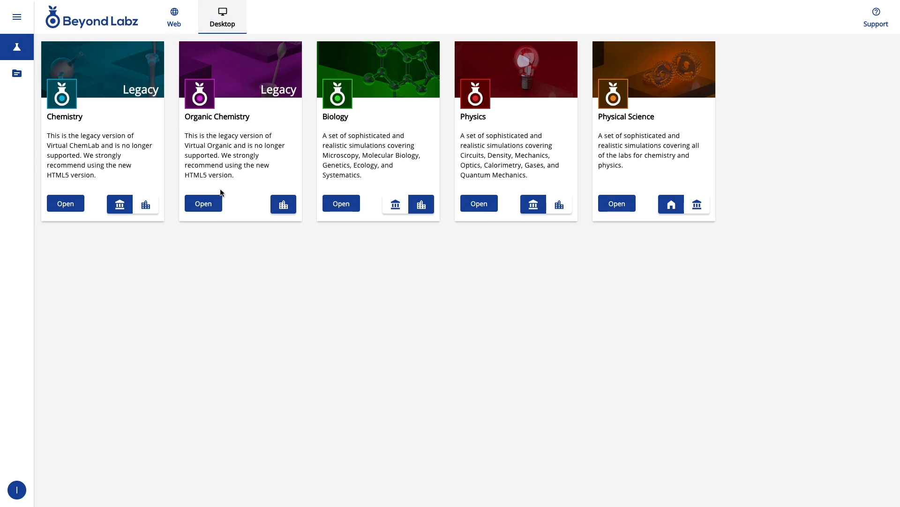
mouse_move(369, 194)
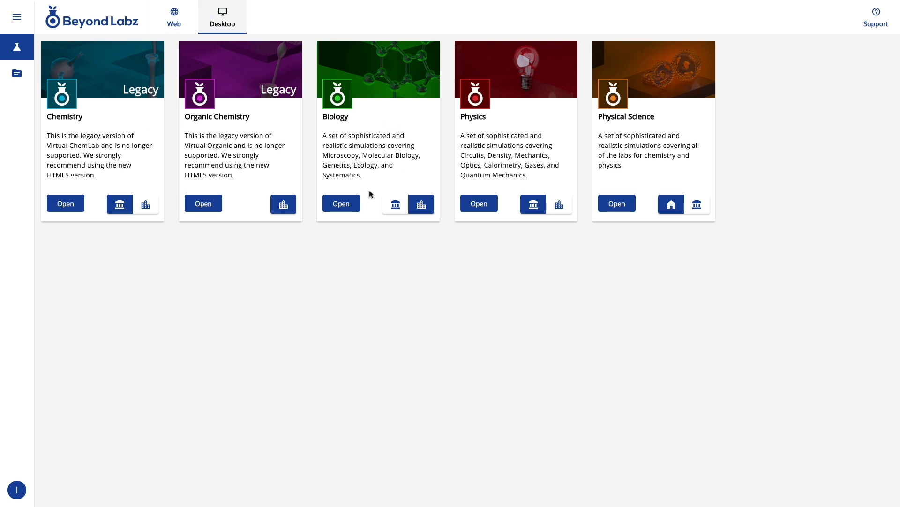
mouse_move(400, 134)
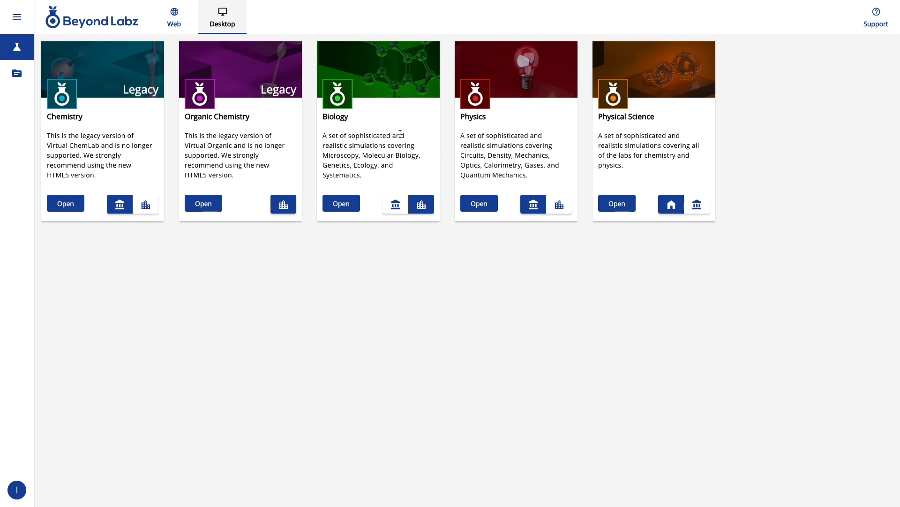
mouse_move(219, 126)
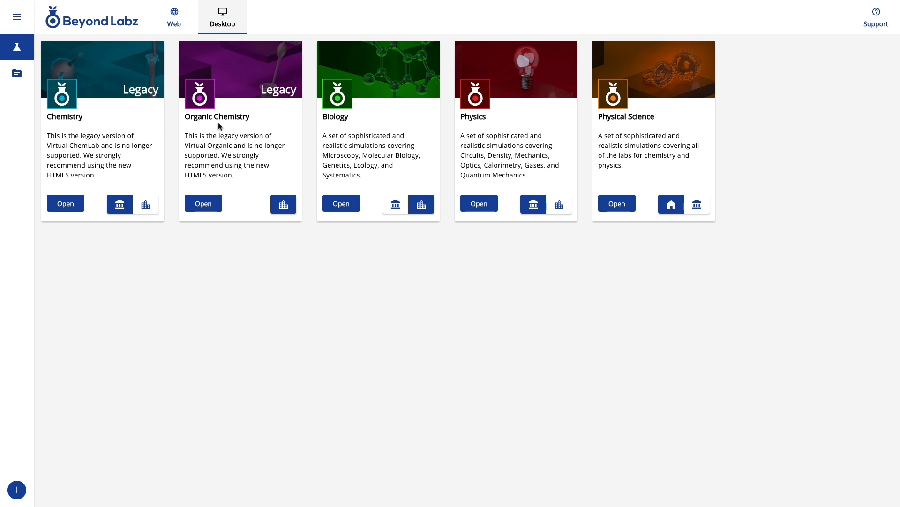
Switch Beyond Labz Connect from desktop labs to the Web labs catalogue.
left_click(175, 17)
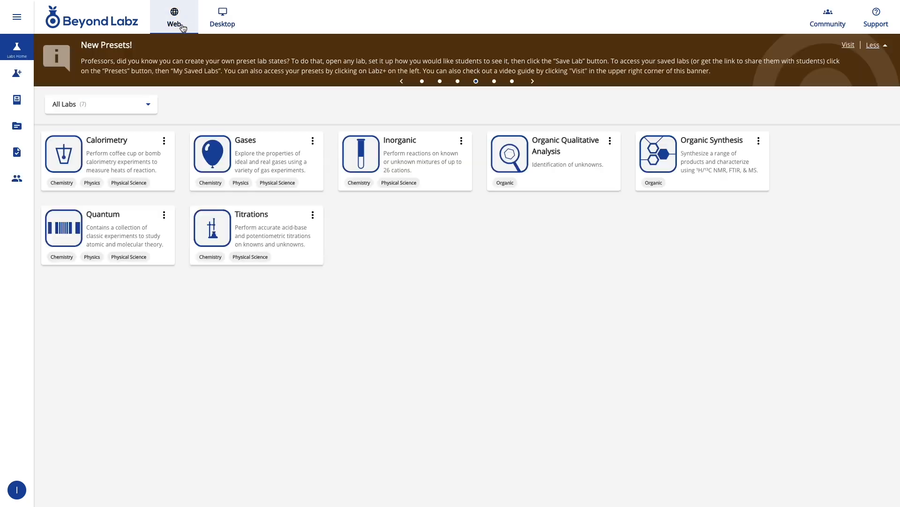